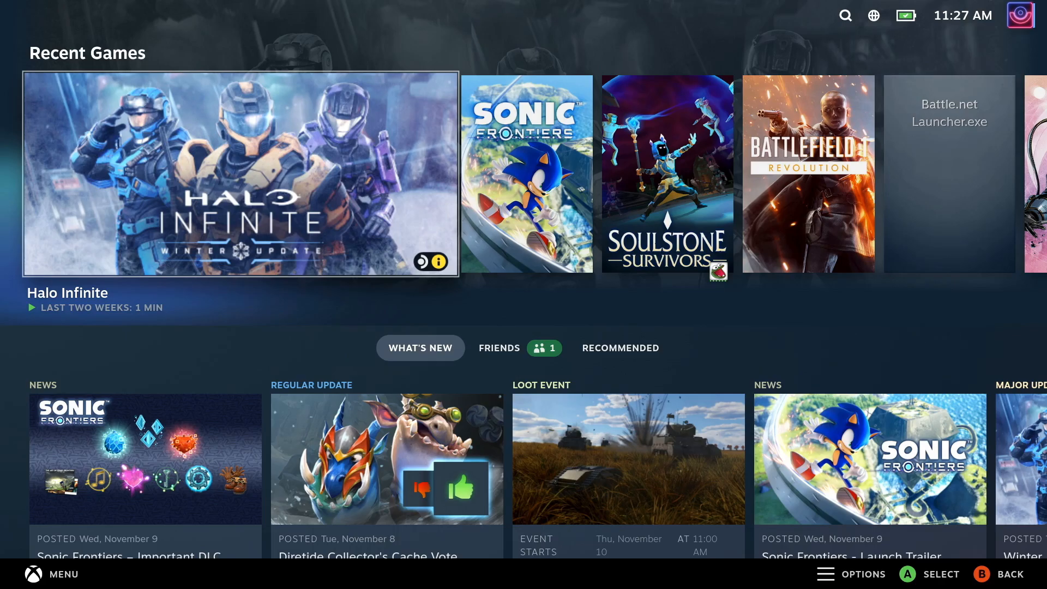
# Step: Launch Halo Infinite from Recent Games, hitting the missing api-ms-win-core-memory-l1-1-6.dll error
pyautogui.click(240, 173)
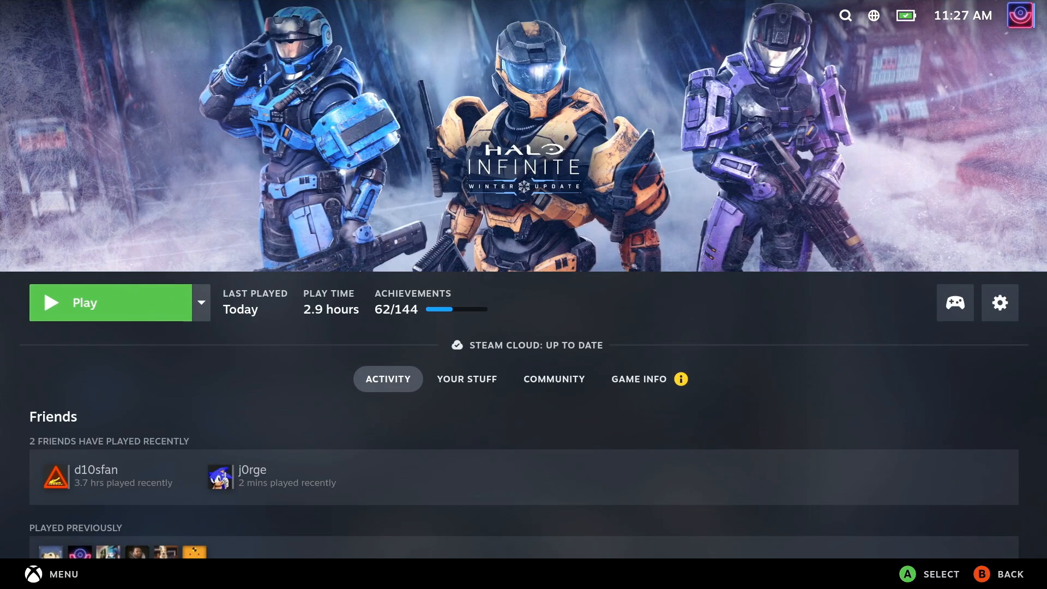
pyautogui.click(110, 302)
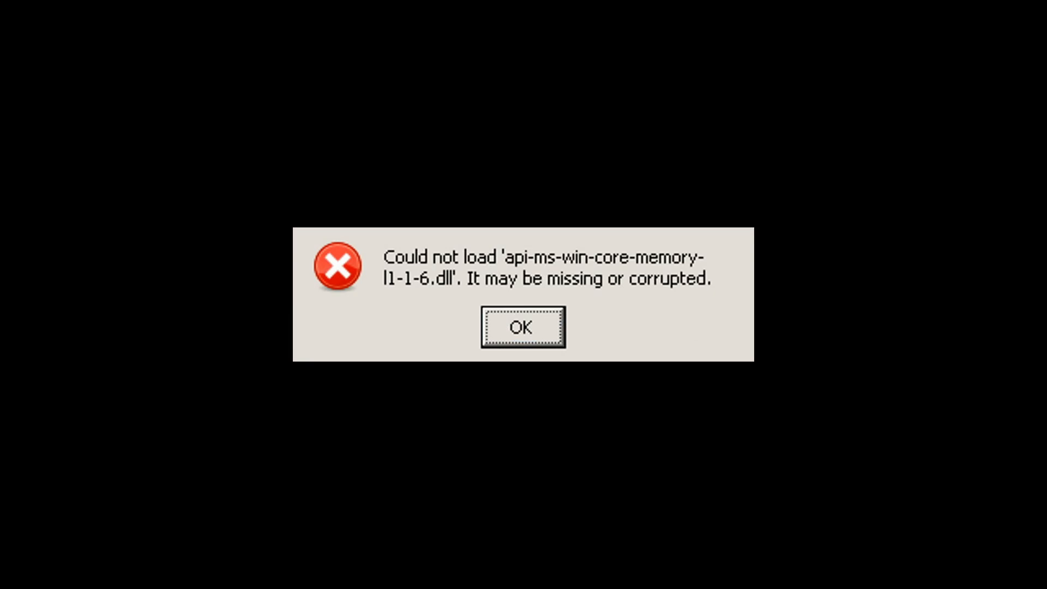
# Step: Dismiss the missing DLL error dialog with OK
pyautogui.click(522, 327)
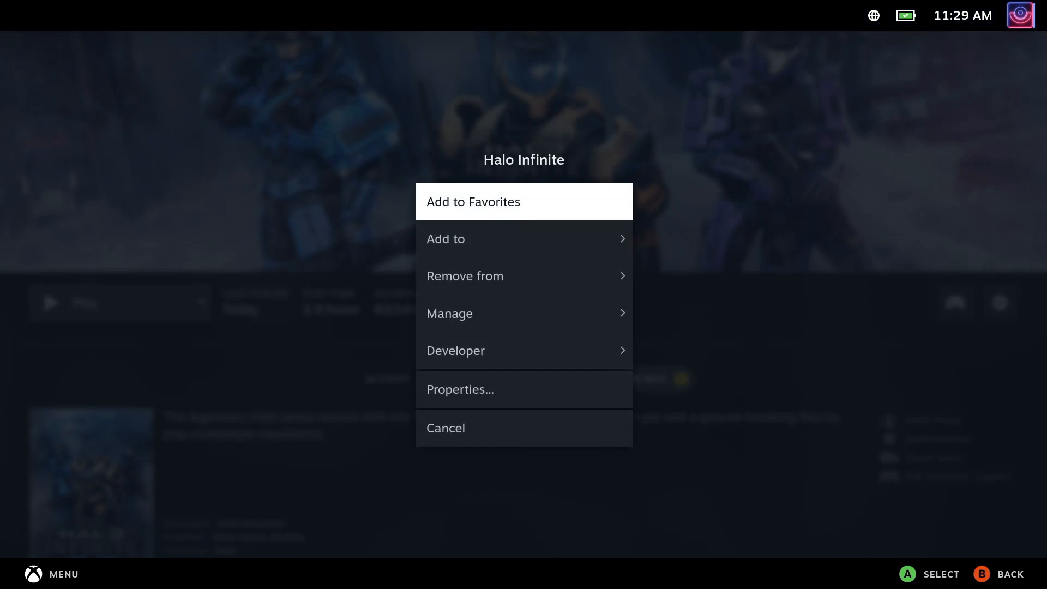
# Step: Review Halo Infinite's Properties, including General and Compatibility settings
pyautogui.click(459, 389)
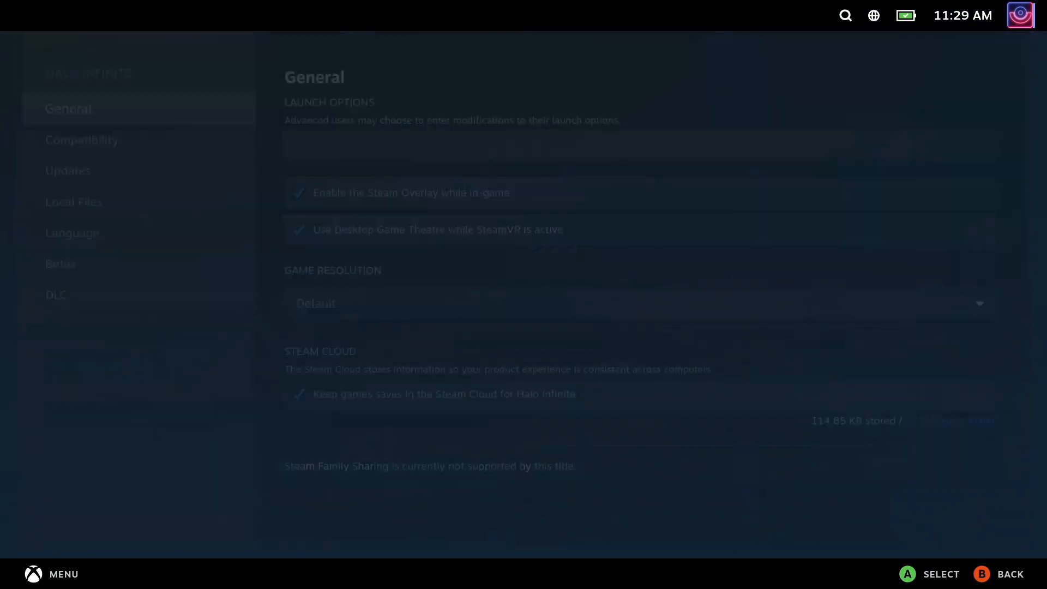
pyautogui.click(82, 140)
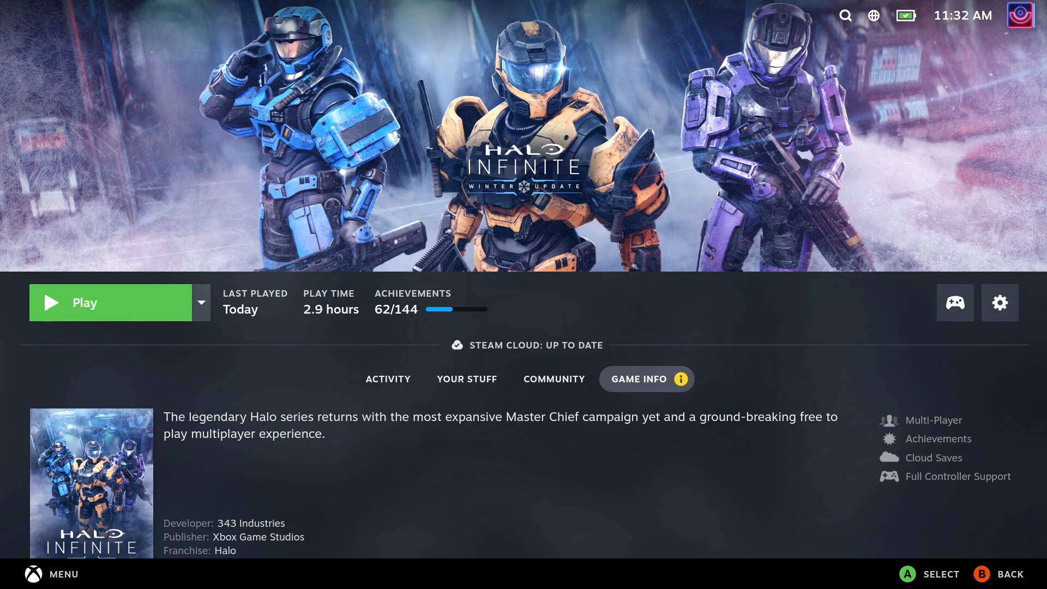
# Step: Search the library for "proton" and confirm Proton Hotfix shows as In Library
pyautogui.click(844, 16)
pyautogui.write('pro')
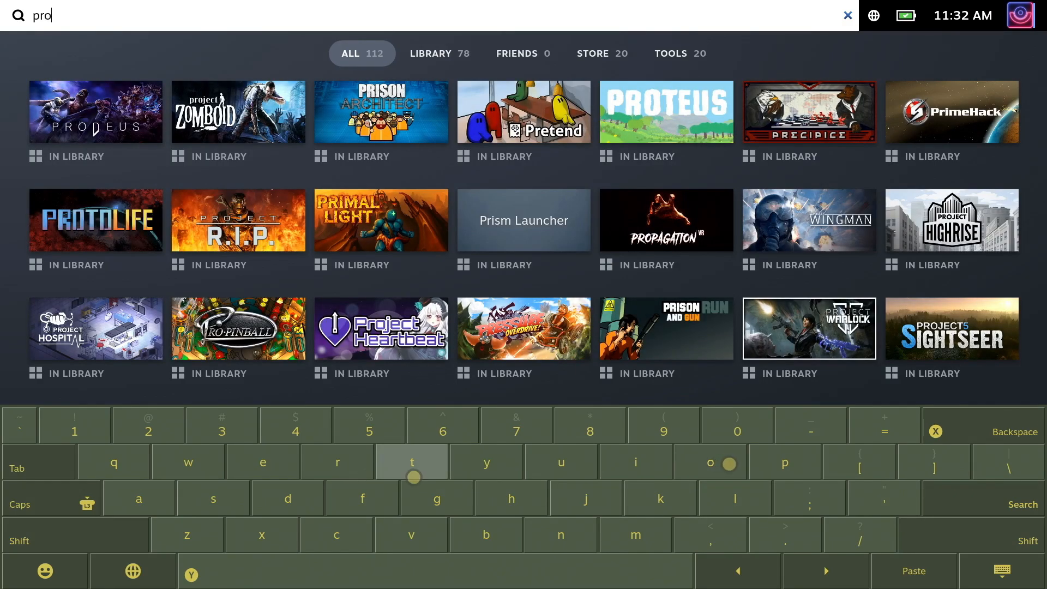
pyautogui.write('to')
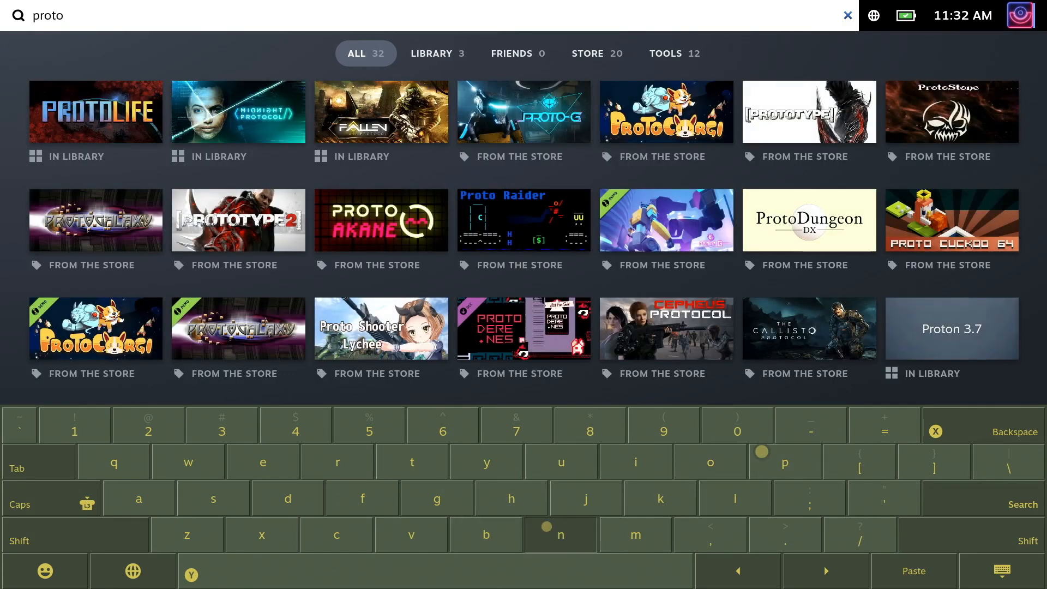
pyautogui.click(561, 534)
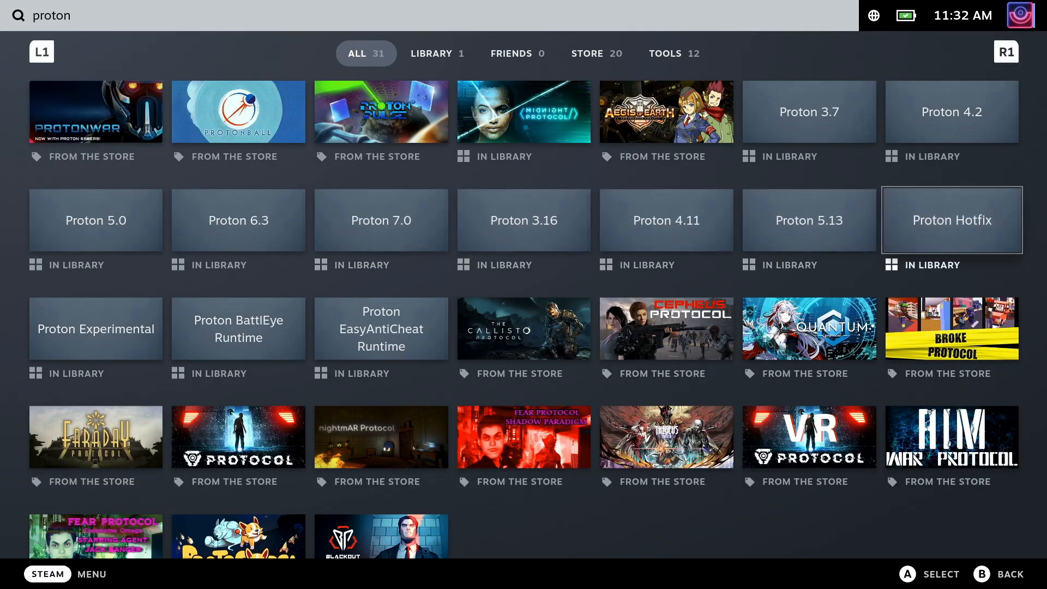
pyautogui.click(951, 219)
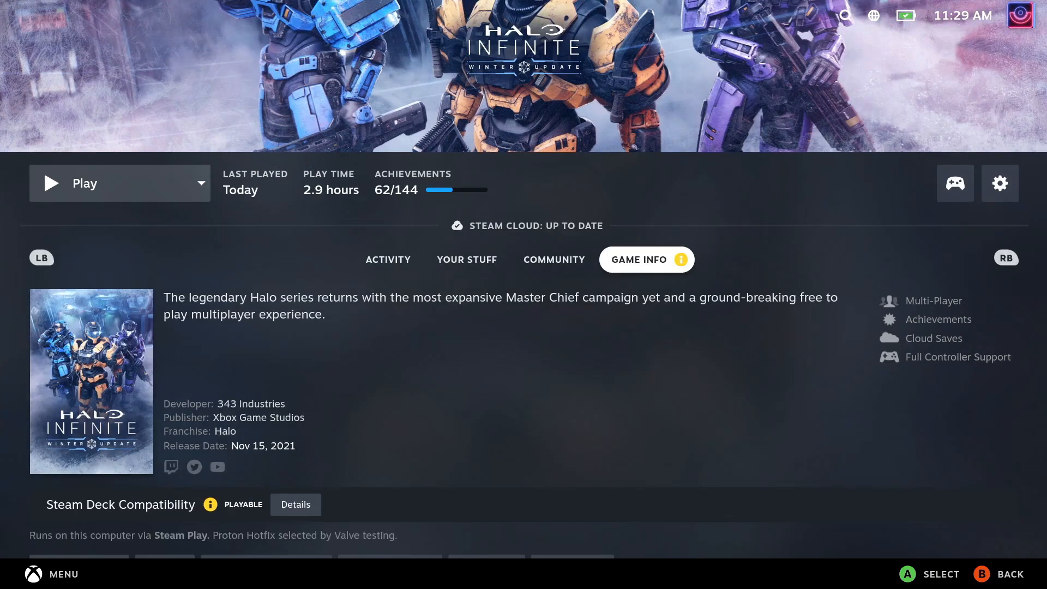
# Step: Check the Steam Play Proton Hotfix note in Game Info, then launch Halo Infinite again
pyautogui.scroll(-3)
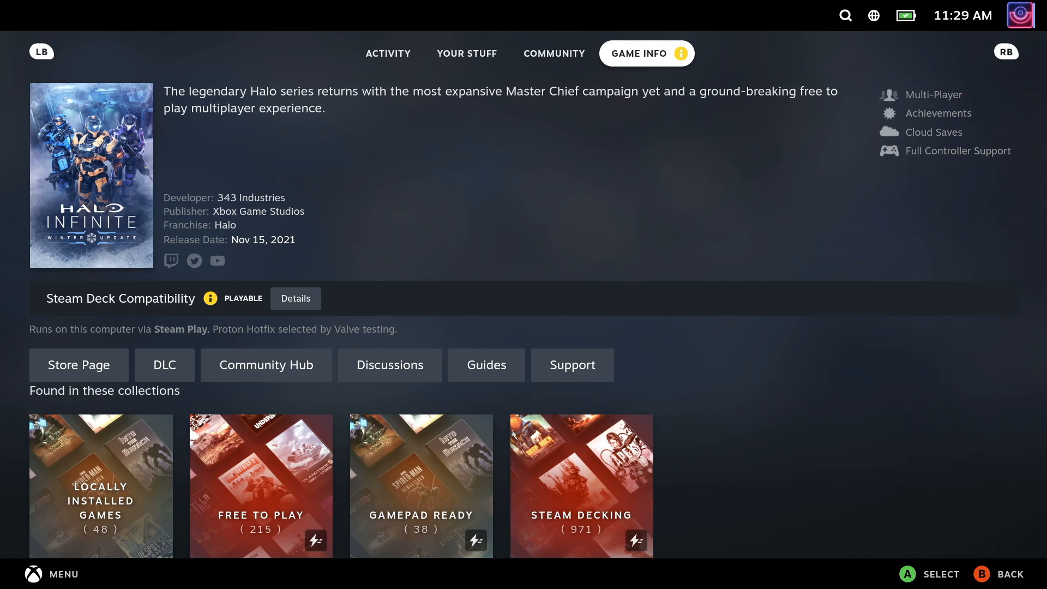
pyautogui.scroll(3)
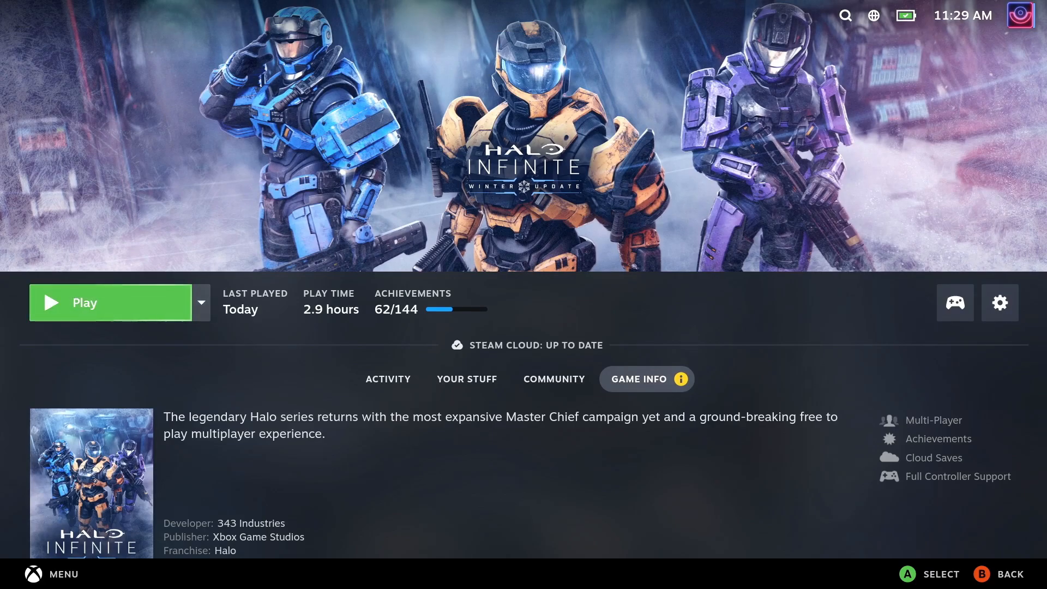
pyautogui.click(110, 302)
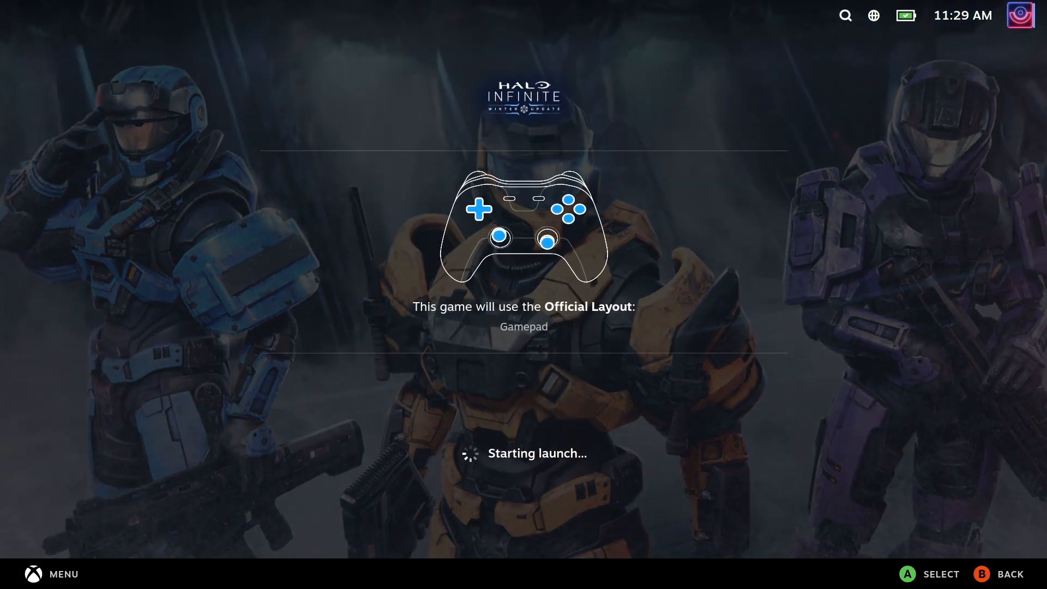